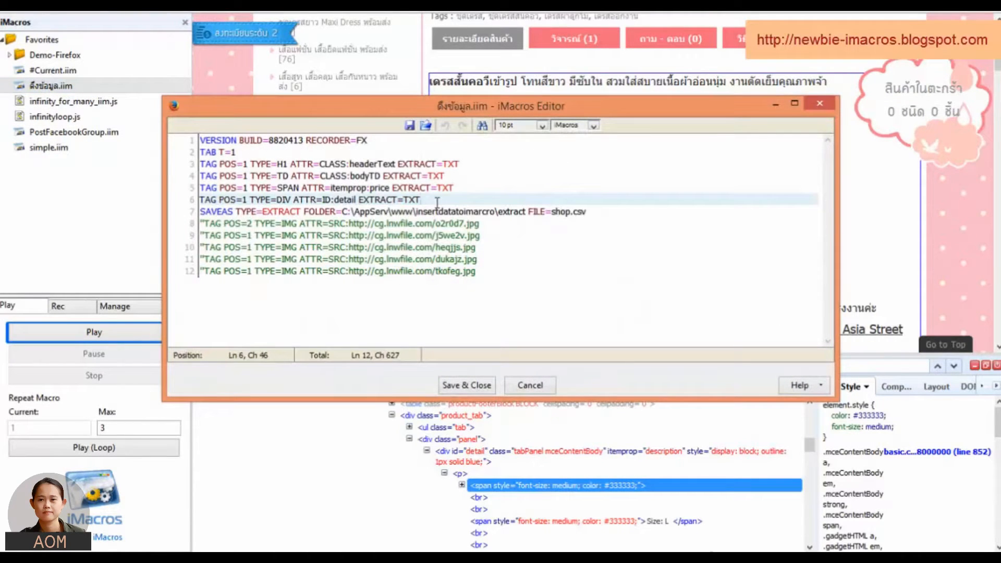
Add SET !VAR1 EVAL replacing newlines with commas and SET !EXTRACT {{!VAR1}} after line 6
{"action": "left_click", "coordinate": [409, 175]}
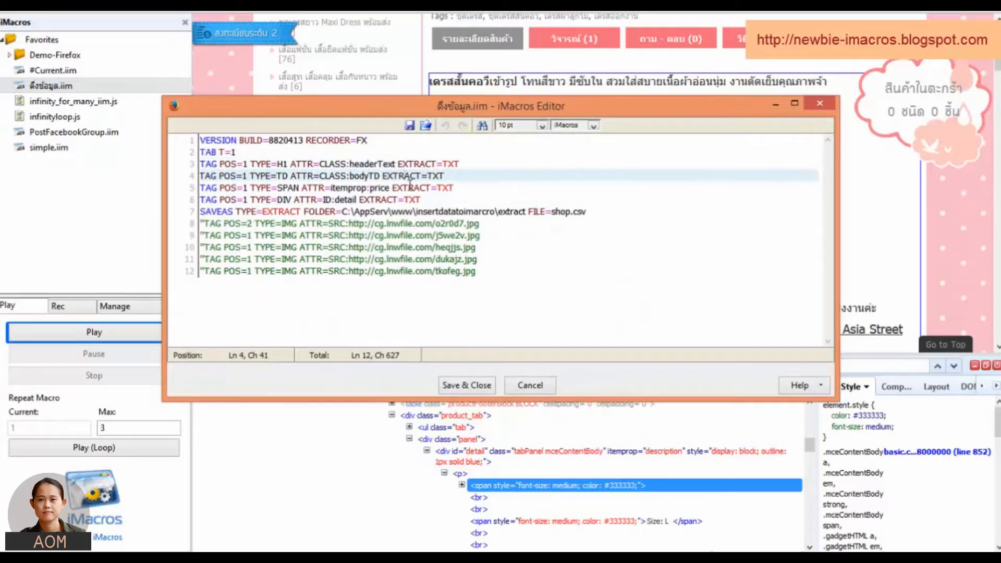
{"action": "left_click", "coordinate": [422, 199]}
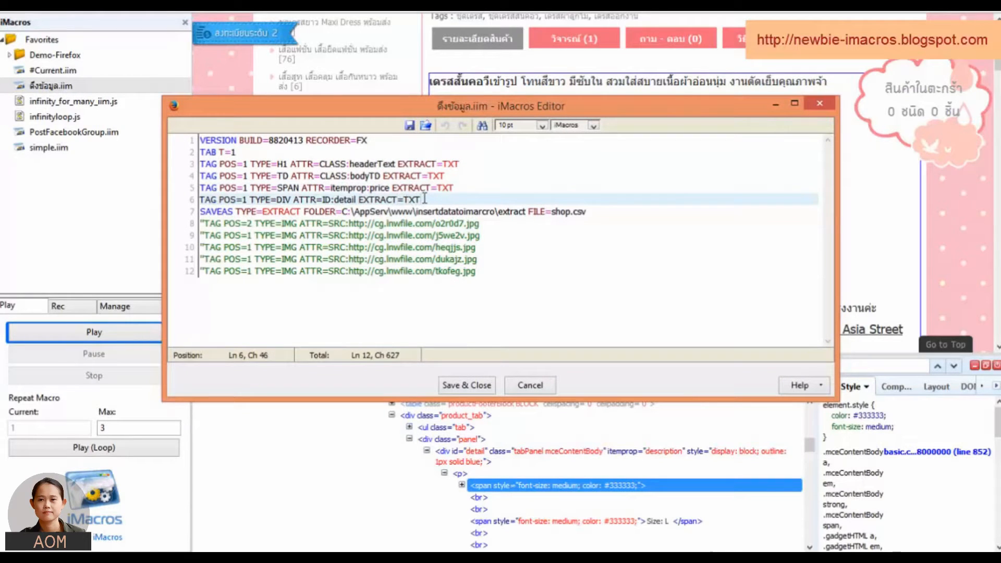
{"action": "left_click", "coordinate": [331, 188]}
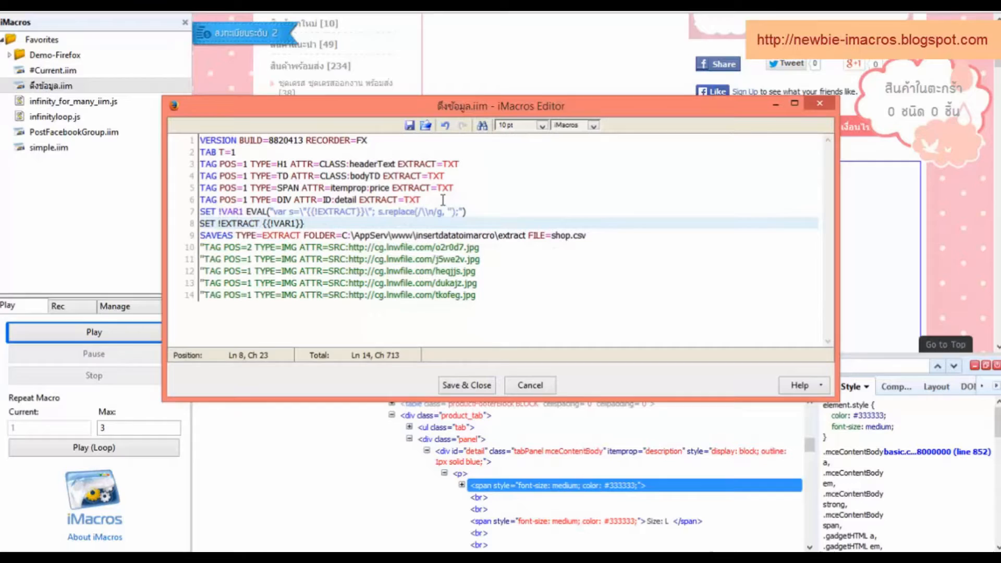
{"action": "mouse_move", "coordinate": [186, 254]}
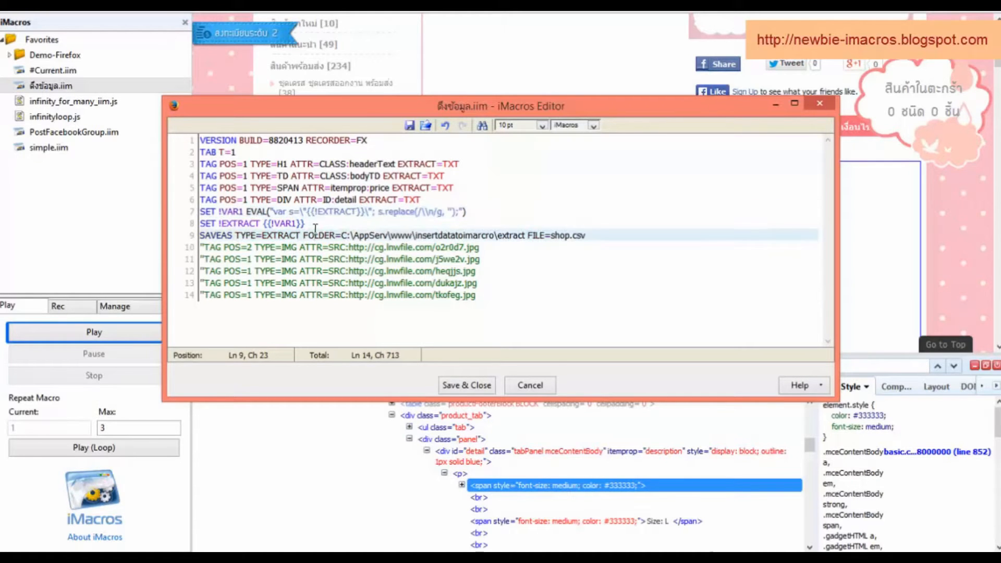
Remove the stray space in the replace call on line 7 of the macro
{"action": "left_click", "coordinate": [292, 211]}
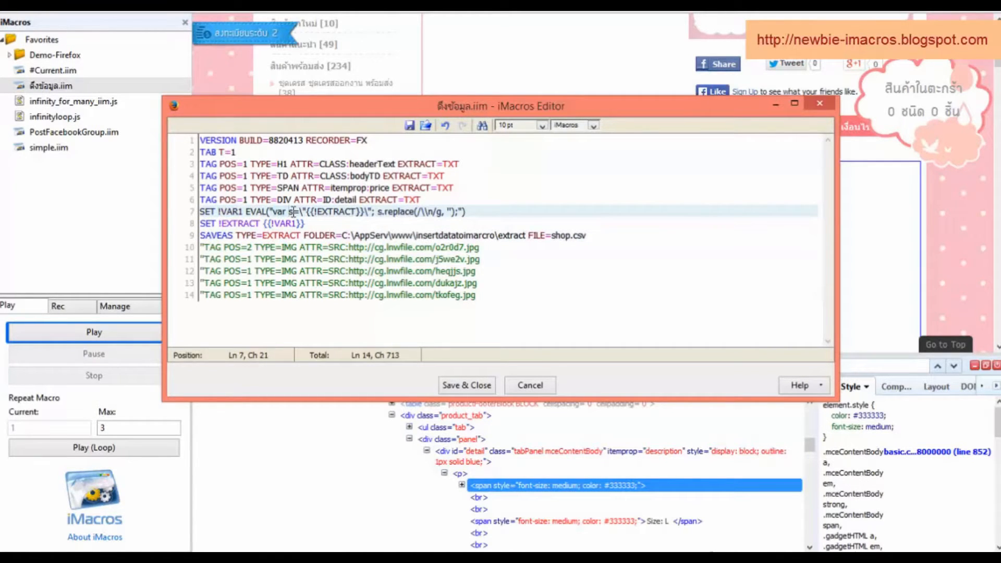
{"action": "left_click", "coordinate": [307, 212]}
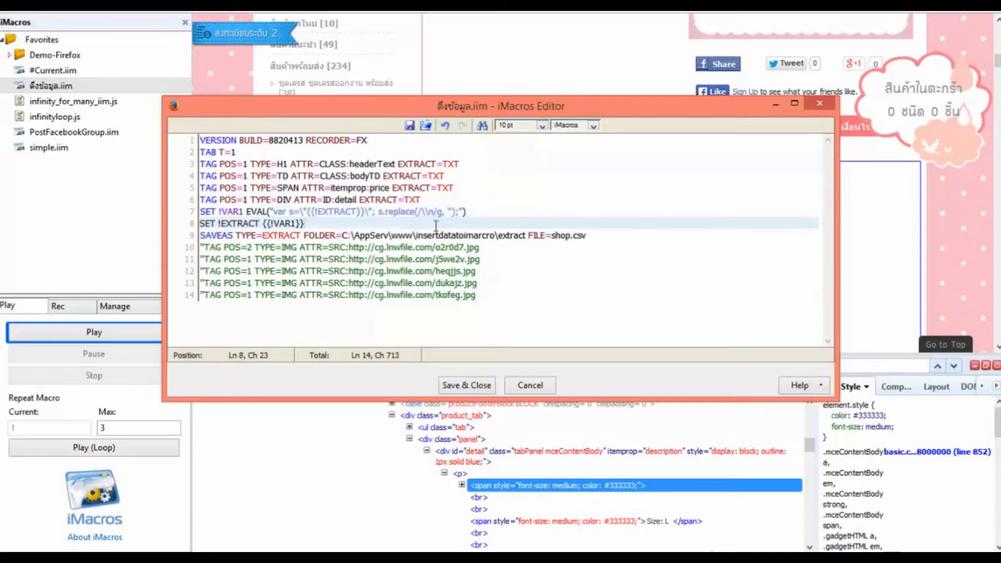
{"action": "left_click", "coordinate": [427, 212]}
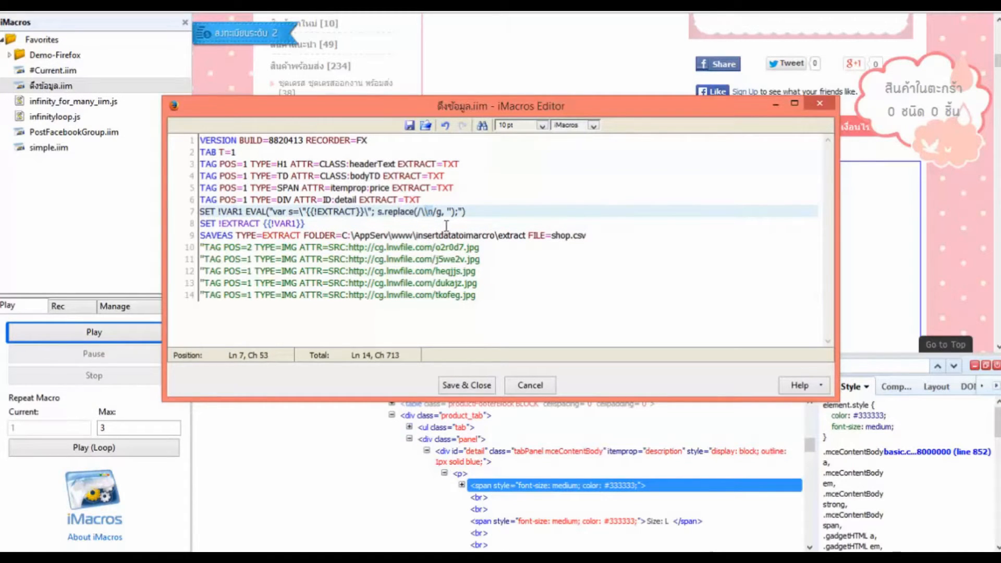
{"action": "left_click", "coordinate": [448, 212]}
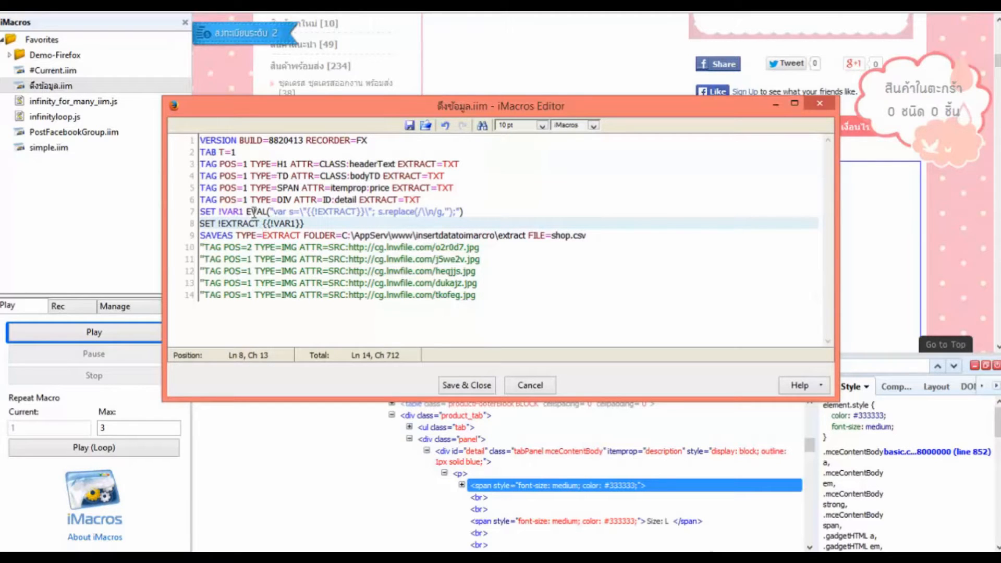
{"action": "left_click", "coordinate": [246, 212]}
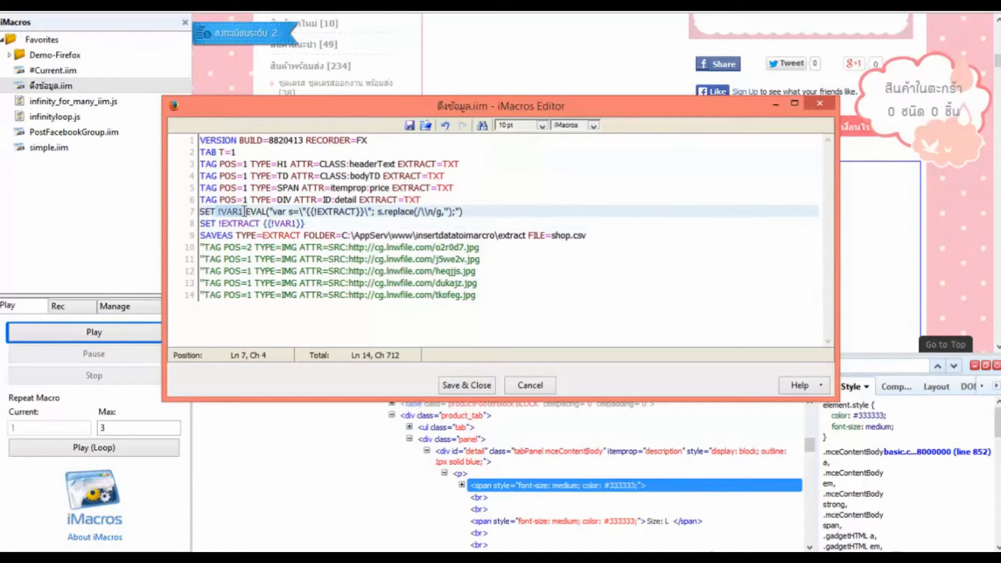
{"action": "left_click", "coordinate": [308, 223]}
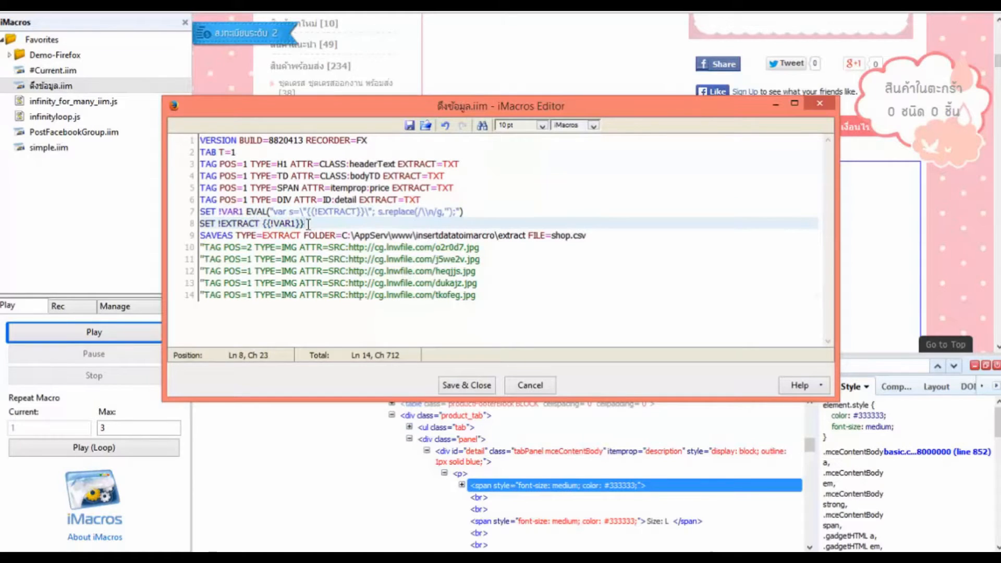
{"action": "left_click", "coordinate": [250, 212]}
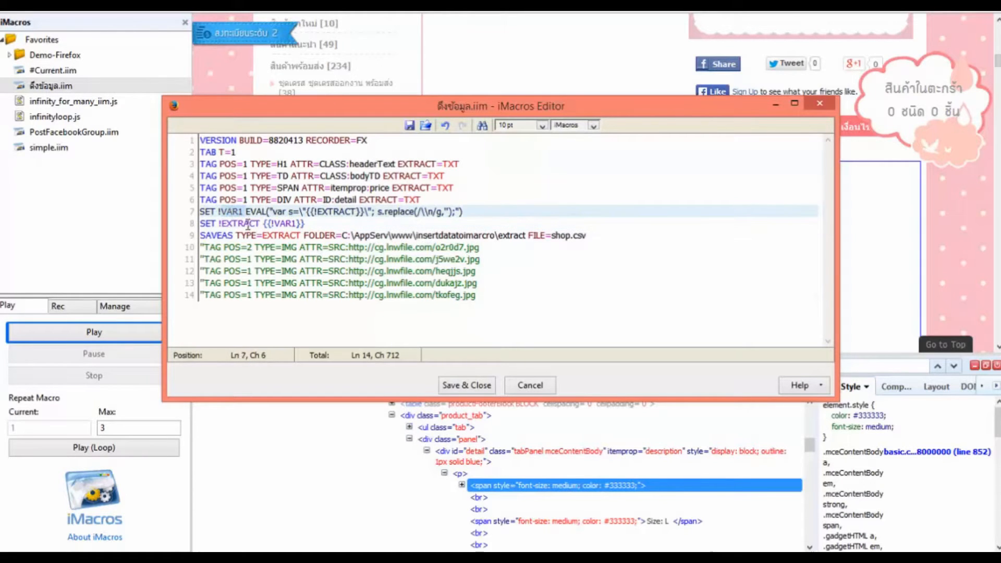
{"action": "left_click", "coordinate": [255, 223]}
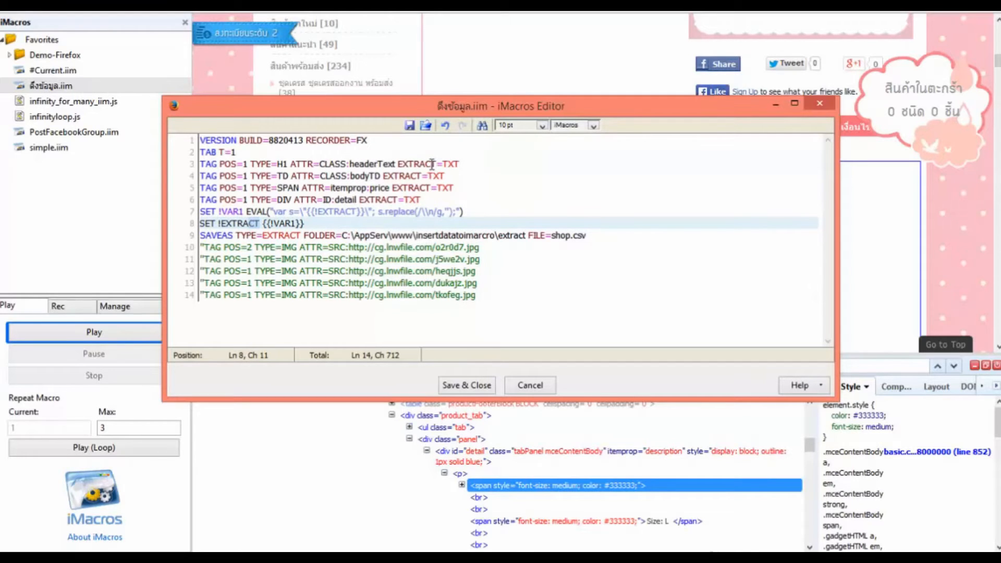
Save and close the edited macro, returning to the product page
{"action": "left_click", "coordinate": [315, 164]}
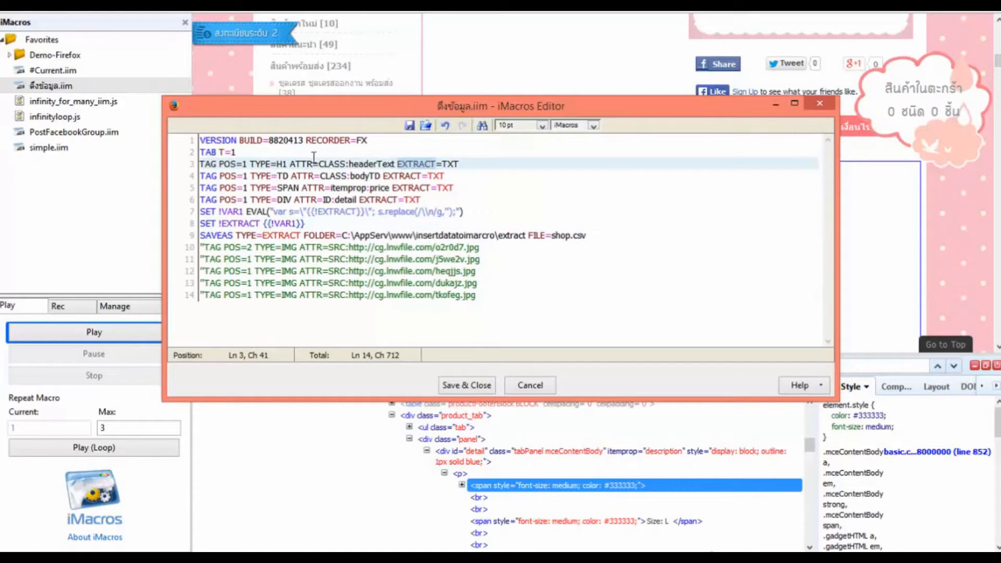
{"action": "left_click", "coordinate": [415, 175]}
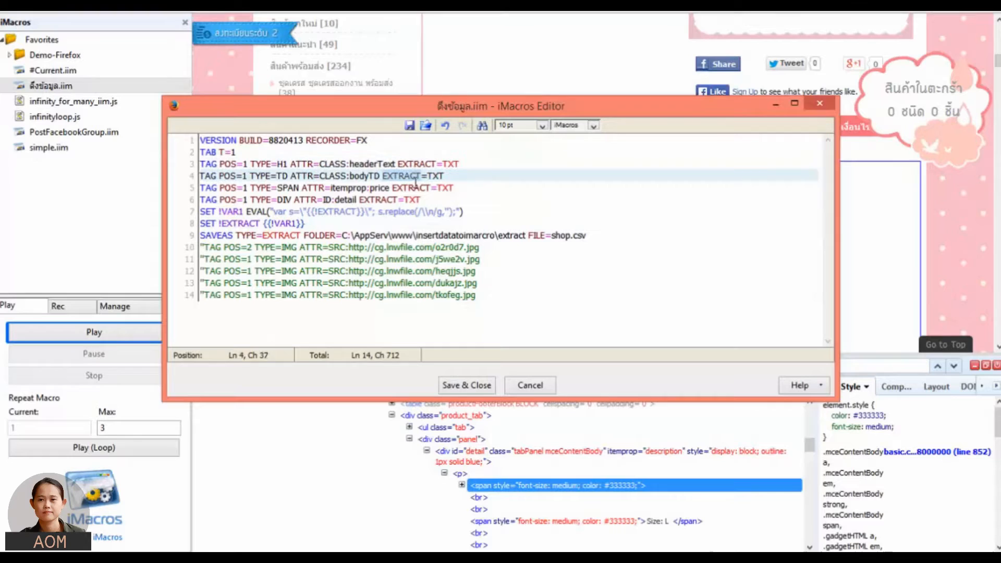
{"action": "left_click", "coordinate": [372, 200]}
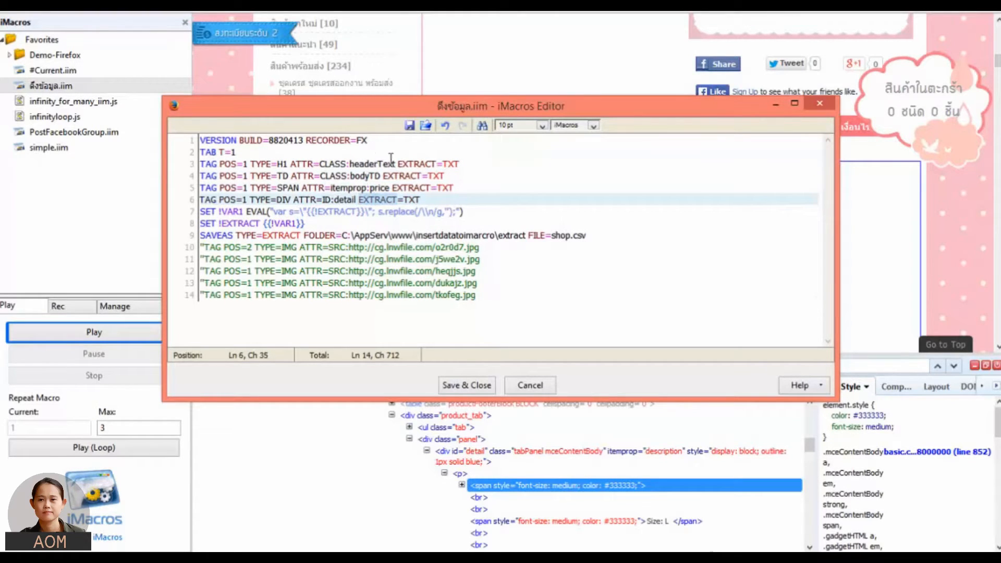
{"action": "left_click", "coordinate": [403, 175]}
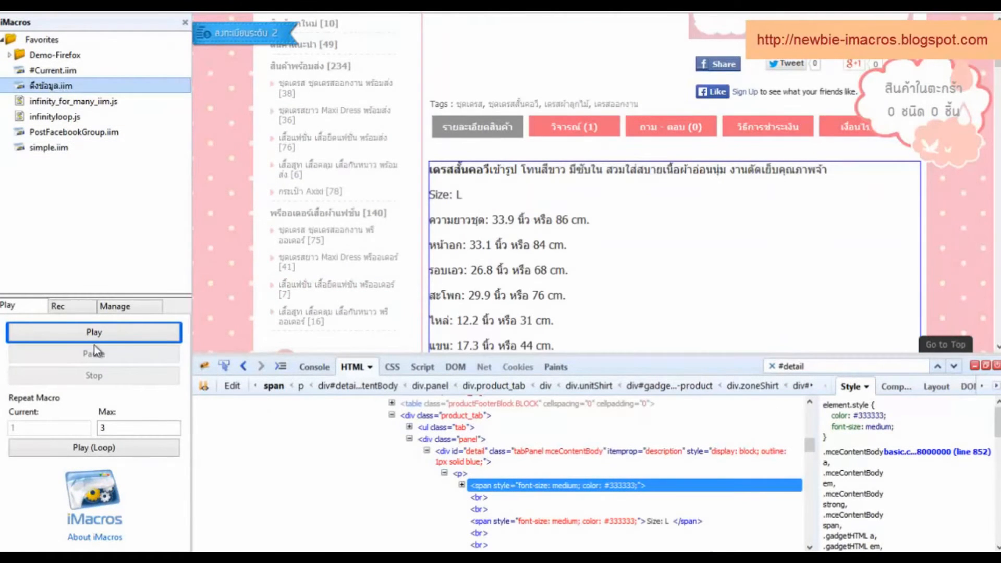
{"action": "mouse_move", "coordinate": [81, 239]}
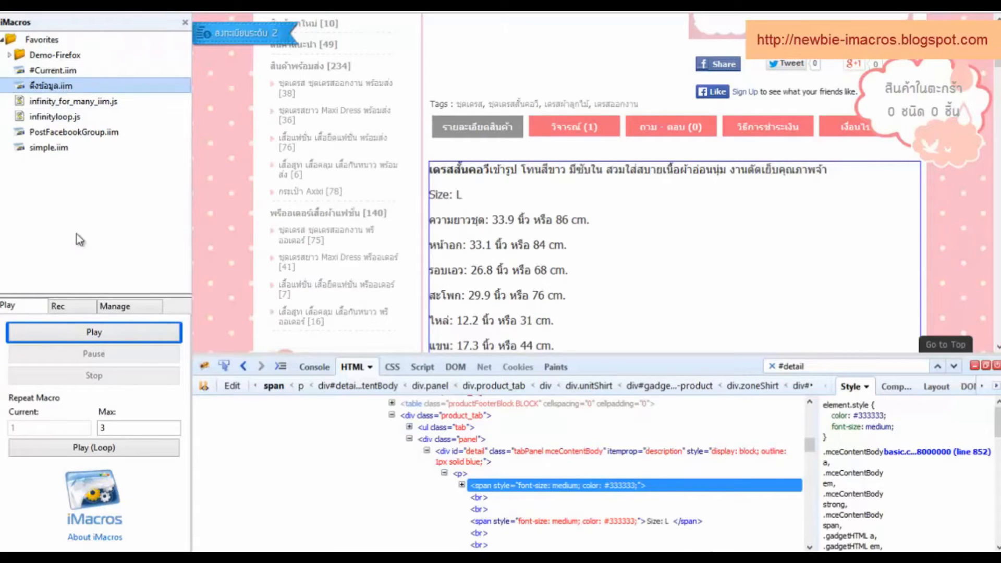
Play the macro and confirm the extracted product name and detail popups
{"action": "left_click", "coordinate": [93, 332]}
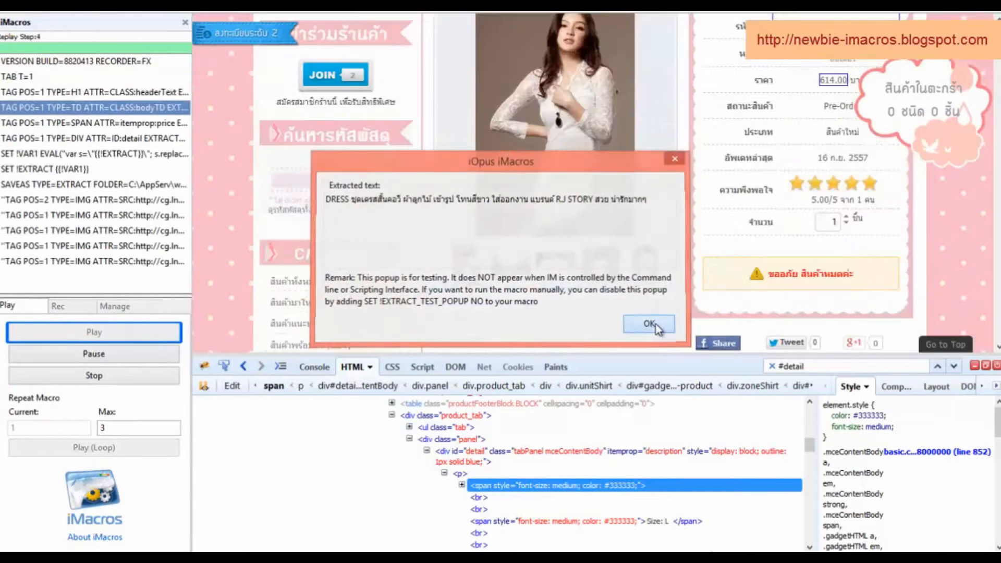
{"action": "left_click", "coordinate": [648, 324]}
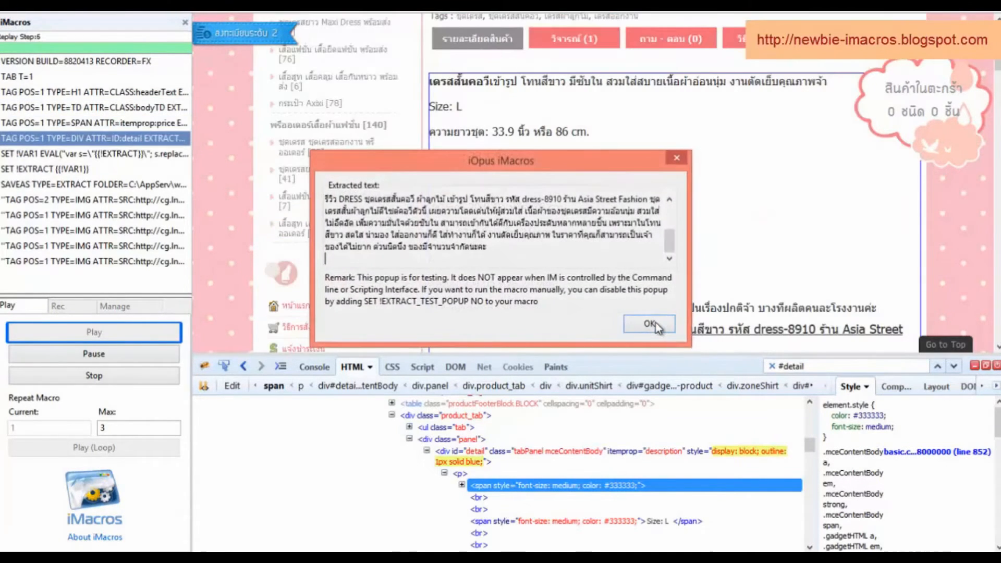
{"action": "left_click", "coordinate": [649, 324]}
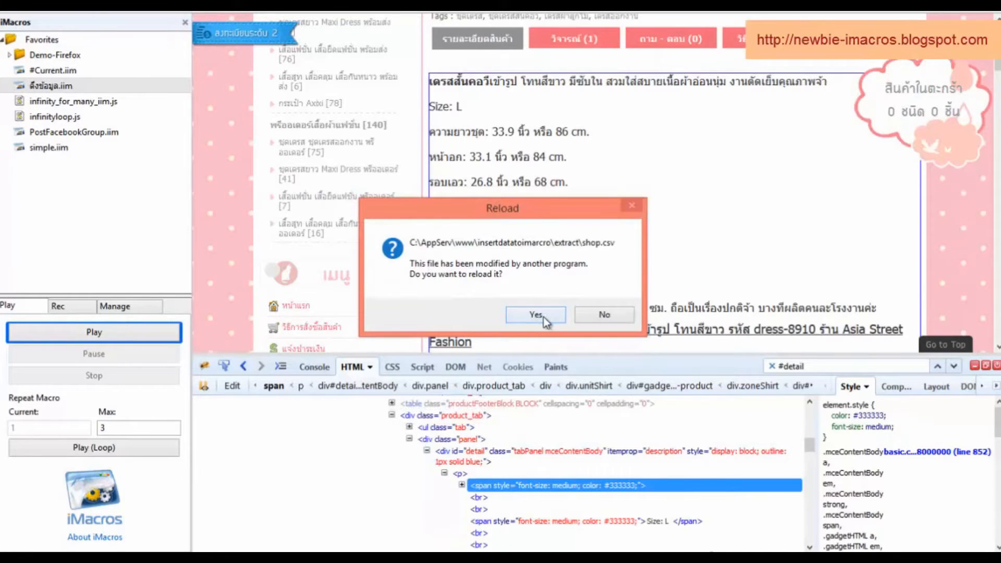
Reload shop.csv to see the dress-8910 row with price 614.00, then return to Firefox
{"action": "left_click", "coordinate": [534, 315]}
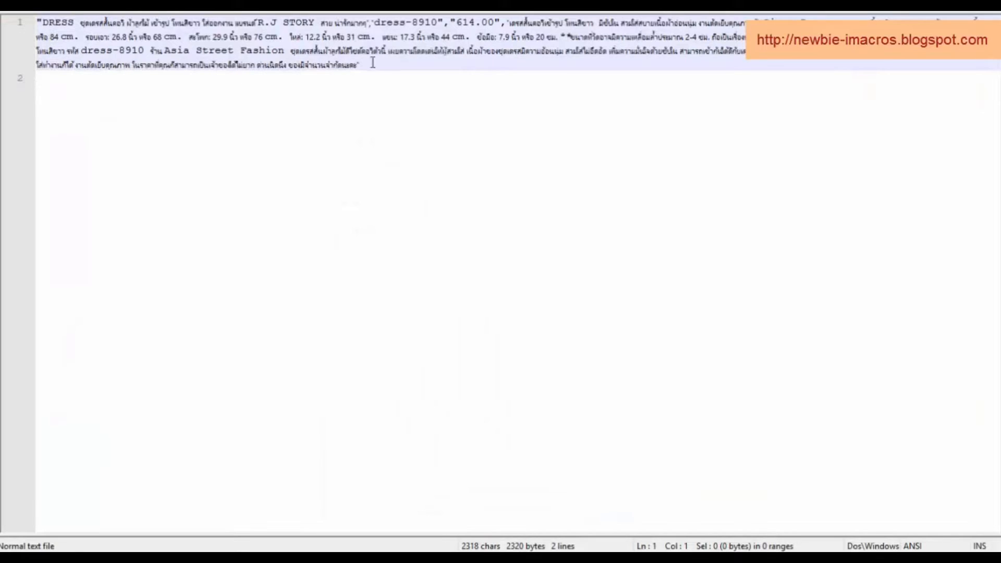
{"action": "key", "text": "ctrl+a"}
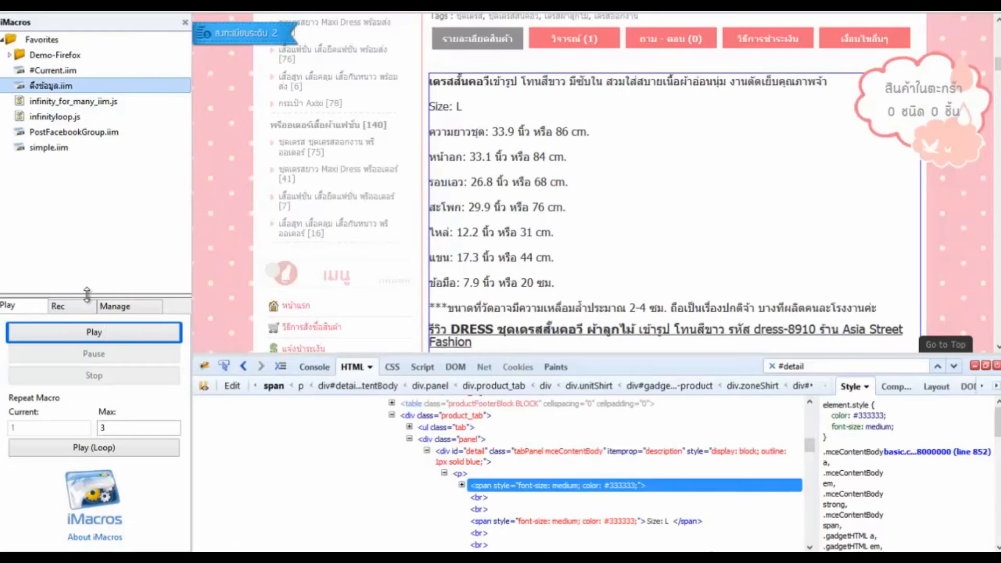
Replay the macro and confirm the extracted header and 614.00 price popups
{"action": "left_click", "coordinate": [92, 332]}
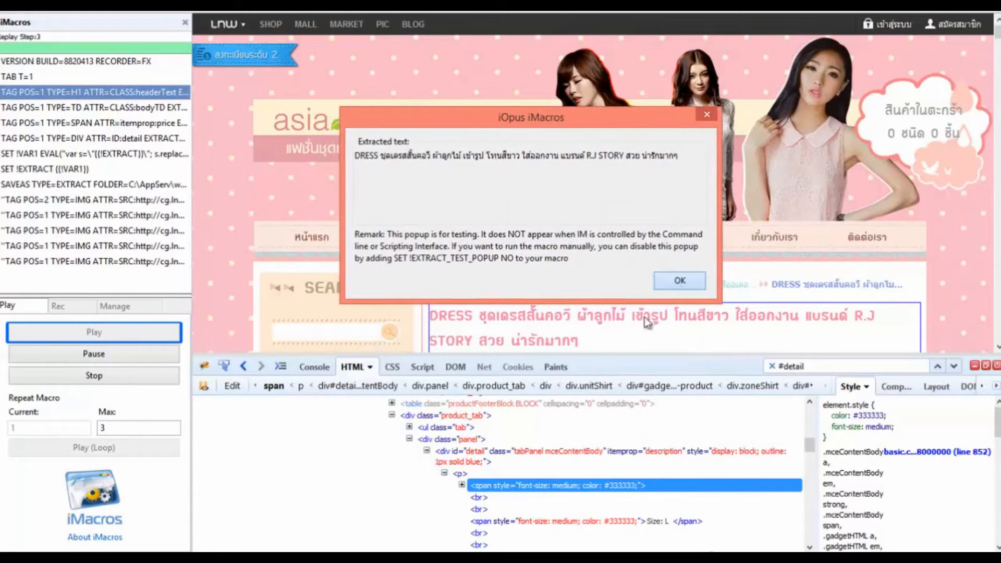
{"action": "left_click", "coordinate": [679, 281]}
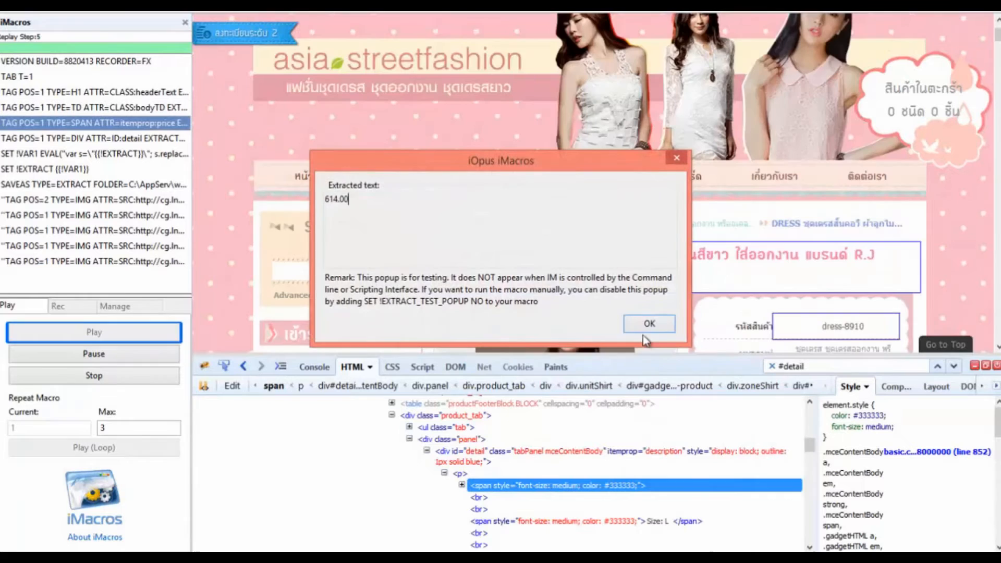
{"action": "left_click", "coordinate": [648, 324]}
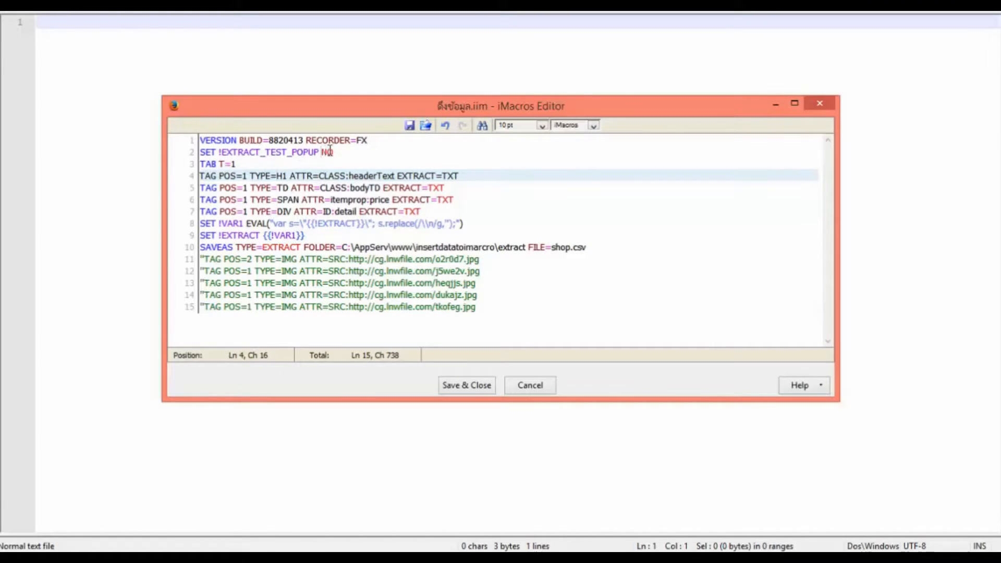
In Firebug expand the #detail div and inspect the div.detail-img with its img src entries
{"action": "left_click", "coordinate": [325, 153]}
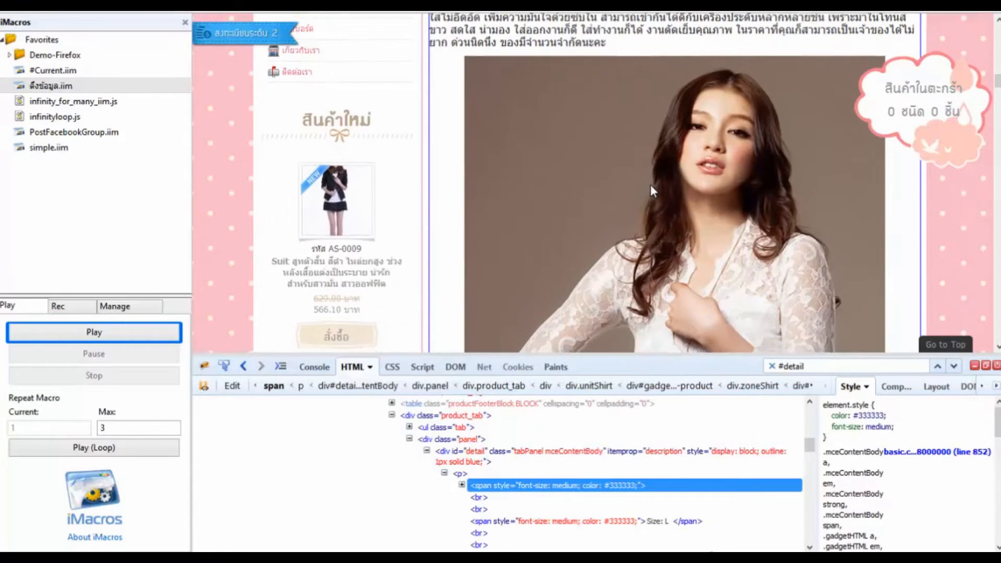
{"action": "scroll", "scroll_direction": "down", "scroll_amount": 3}
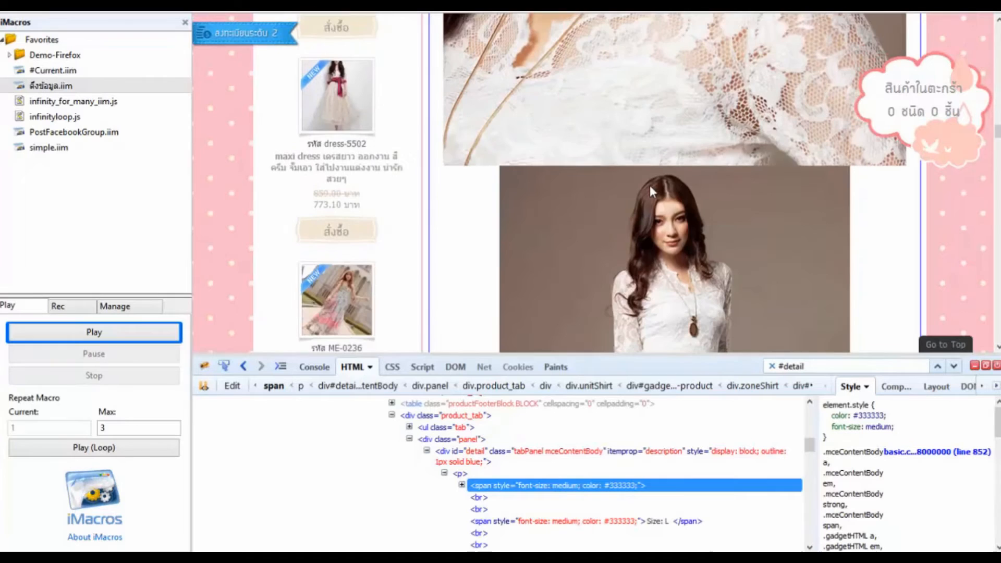
{"action": "scroll", "scroll_direction": "down", "scroll_amount": 3}
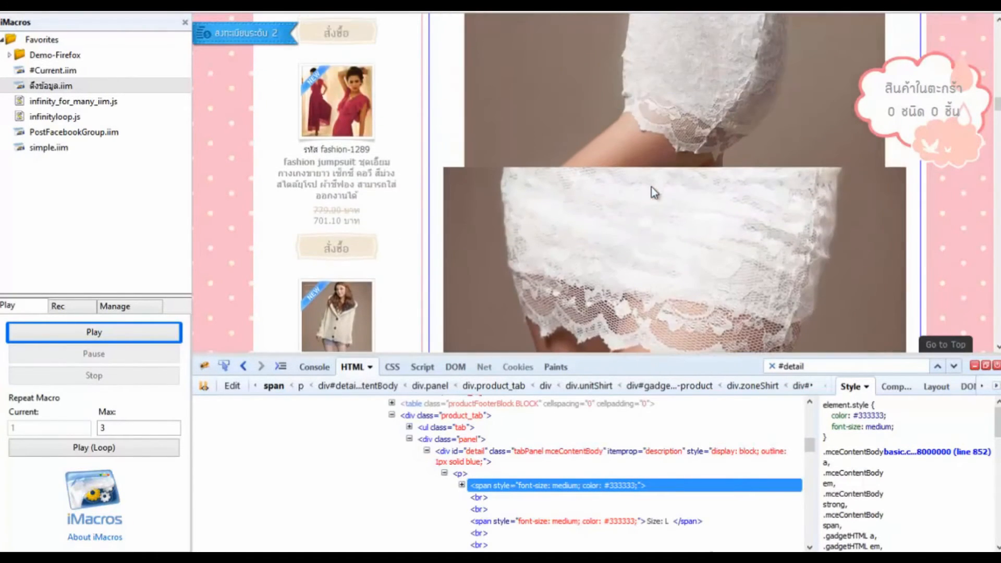
{"action": "left_click", "coordinate": [462, 485]}
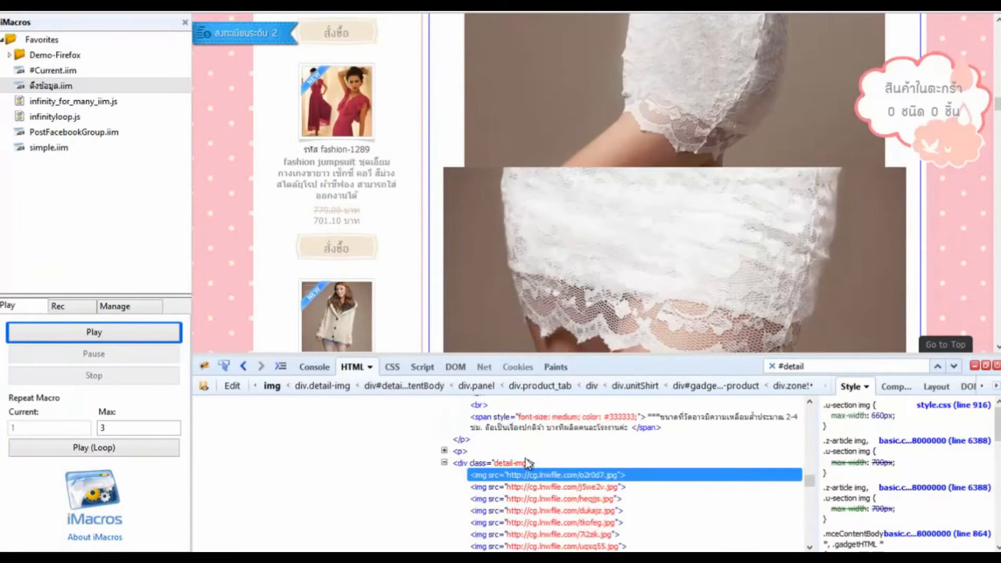
{"action": "left_click", "coordinate": [493, 463]}
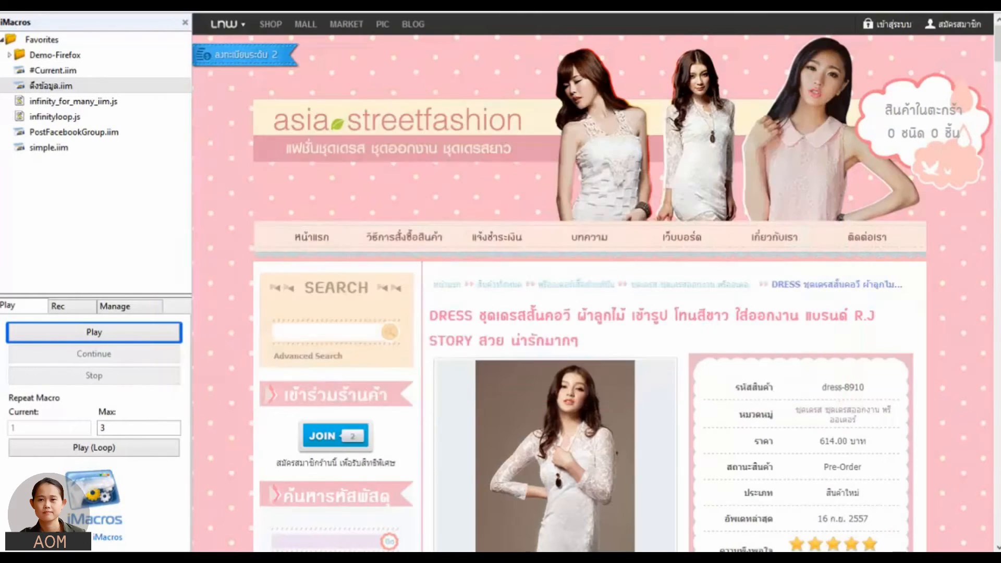
{"action": "scroll", "scroll_direction": "down", "scroll_amount": 3}
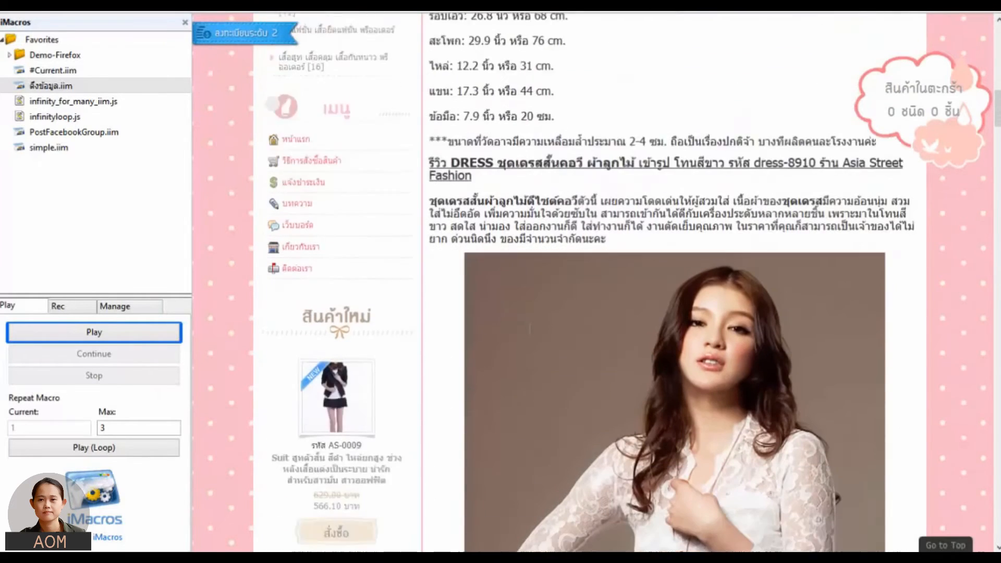
{"action": "left_click", "coordinate": [71, 305]}
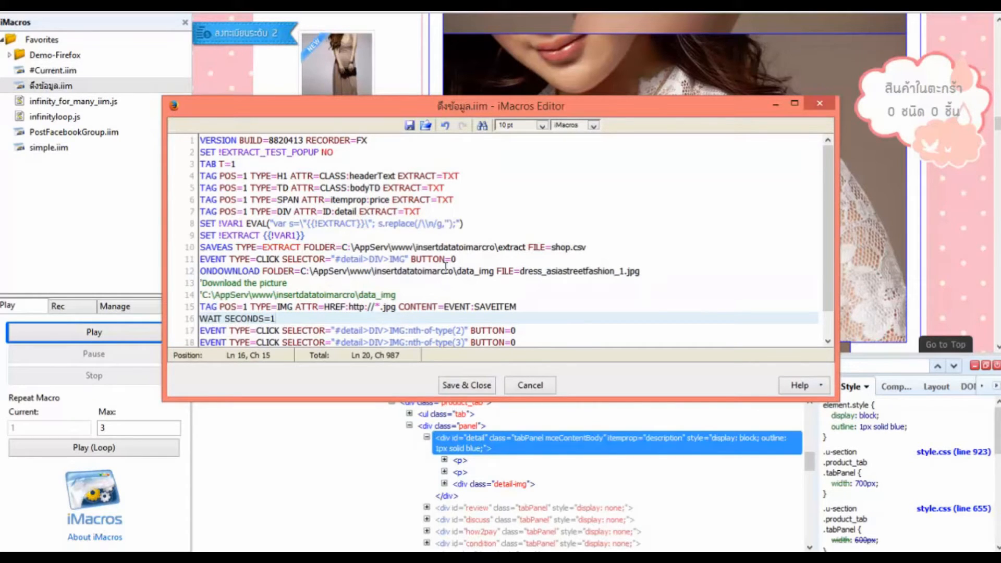
Add click/ONDOWNLOAD/SAVEITEM blocks saving images 2–5 as numbered dress_asiastreetfashion_N.jpg in data_img, and save
{"action": "scroll", "scroll_direction": "down", "scroll_amount": 3}
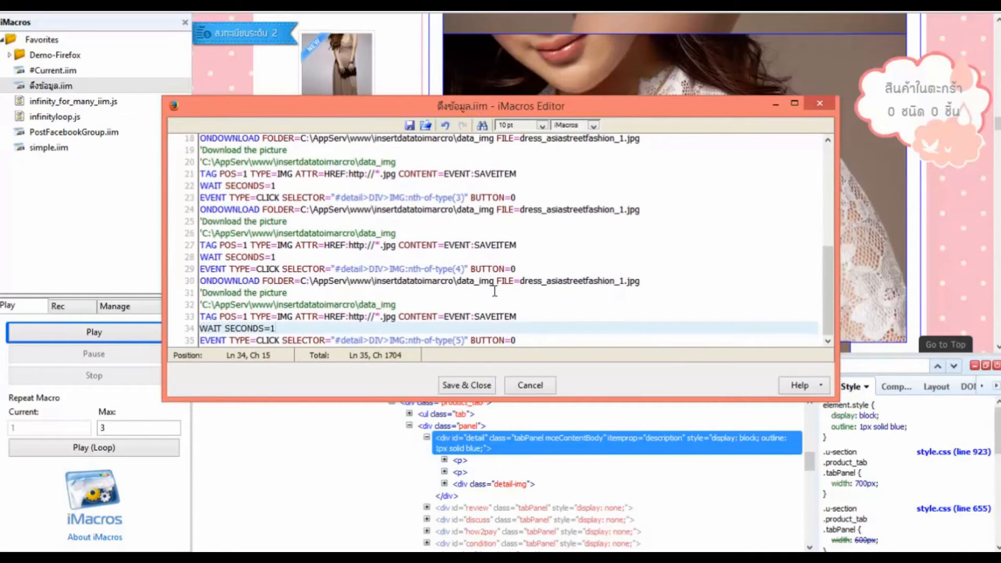
{"action": "scroll", "scroll_direction": "up", "scroll_amount": 3}
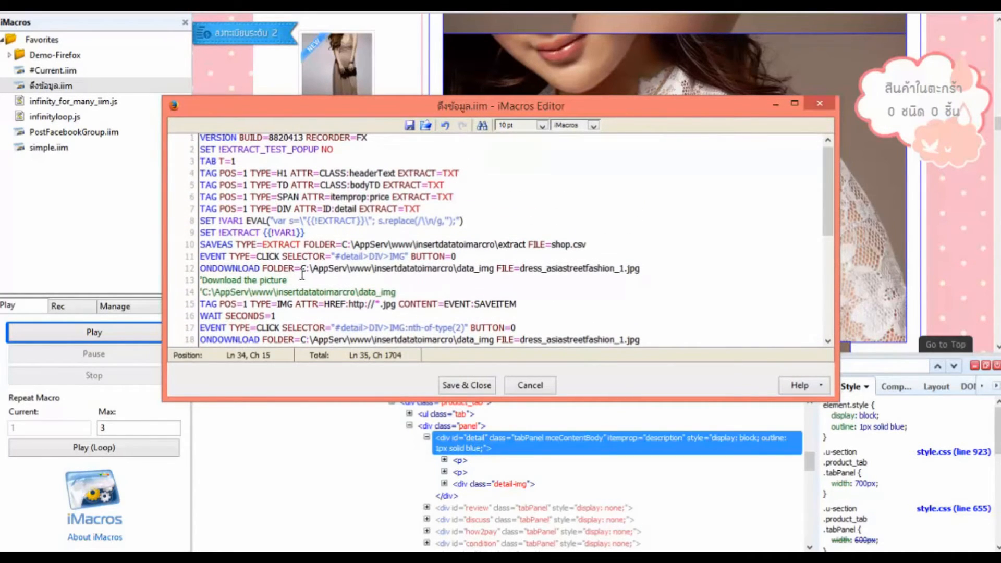
{"action": "left_click", "coordinate": [299, 257]}
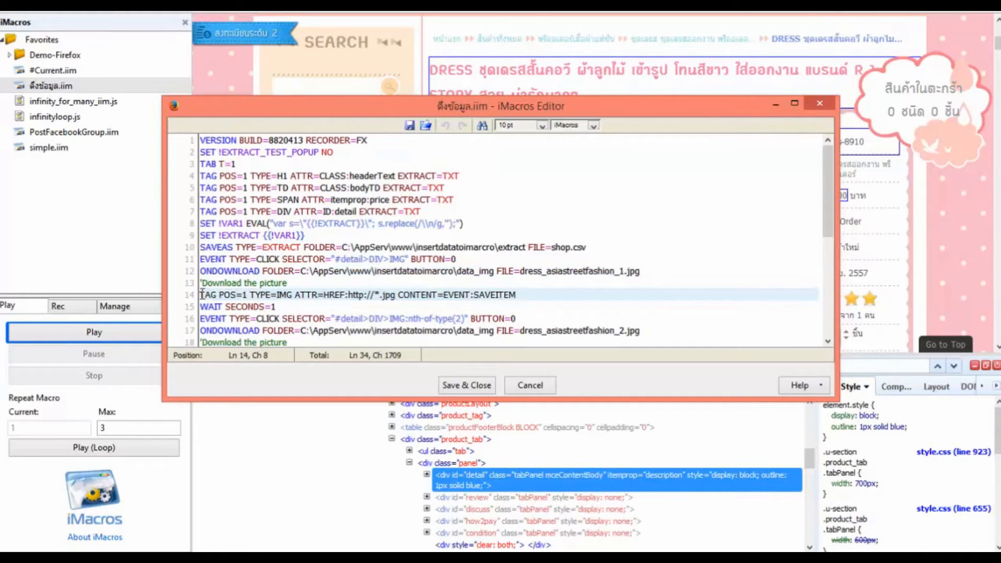
{"action": "left_click", "coordinate": [258, 295]}
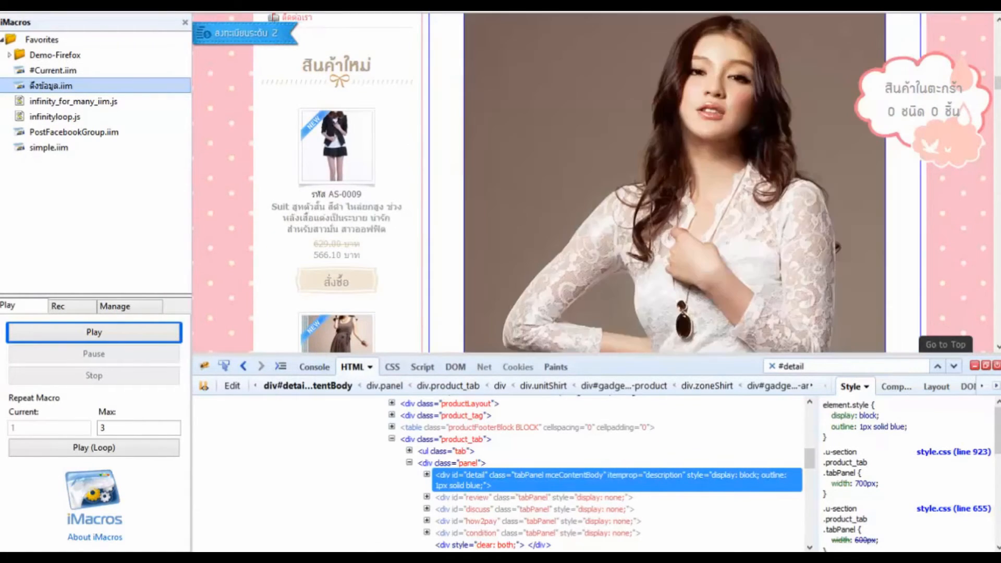
Play the macro and view the six numbered dress_asiastreetfashion JPGs in the data_img folder
{"action": "left_click", "coordinate": [92, 332]}
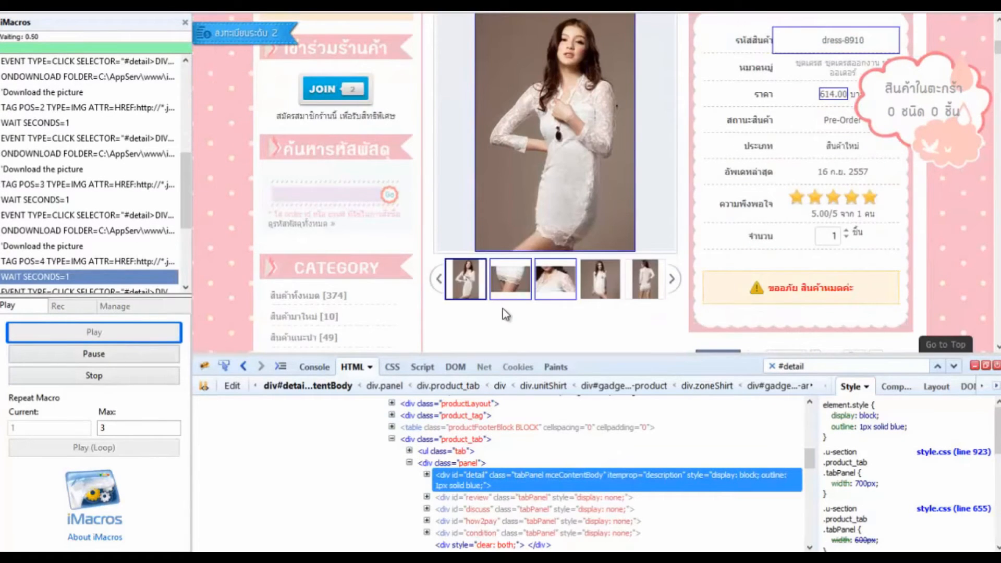
{"action": "left_click", "coordinate": [113, 305]}
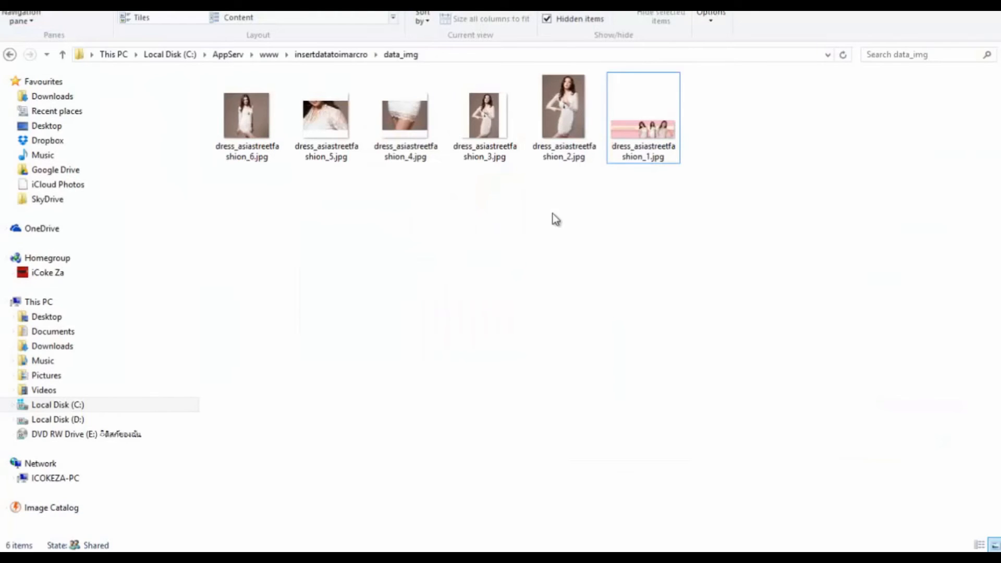
{"action": "mouse_move", "coordinate": [564, 106]}
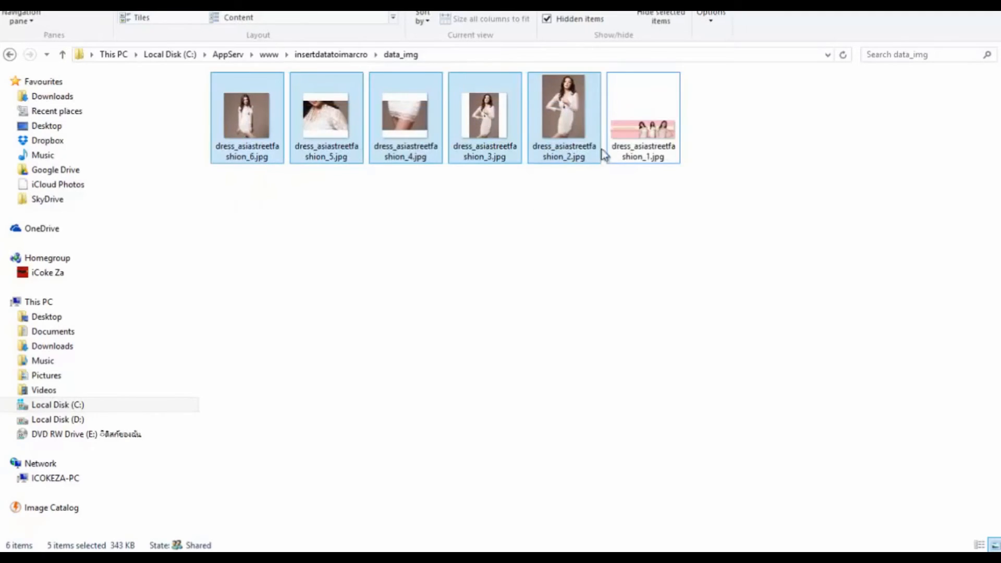
{"action": "left_click", "coordinate": [644, 115]}
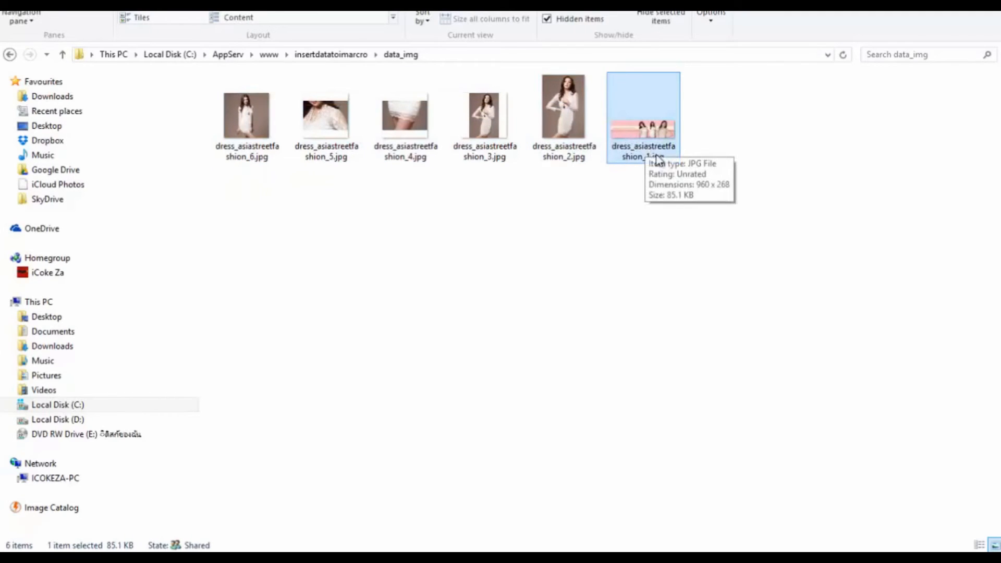
{"action": "mouse_move", "coordinate": [693, 222]}
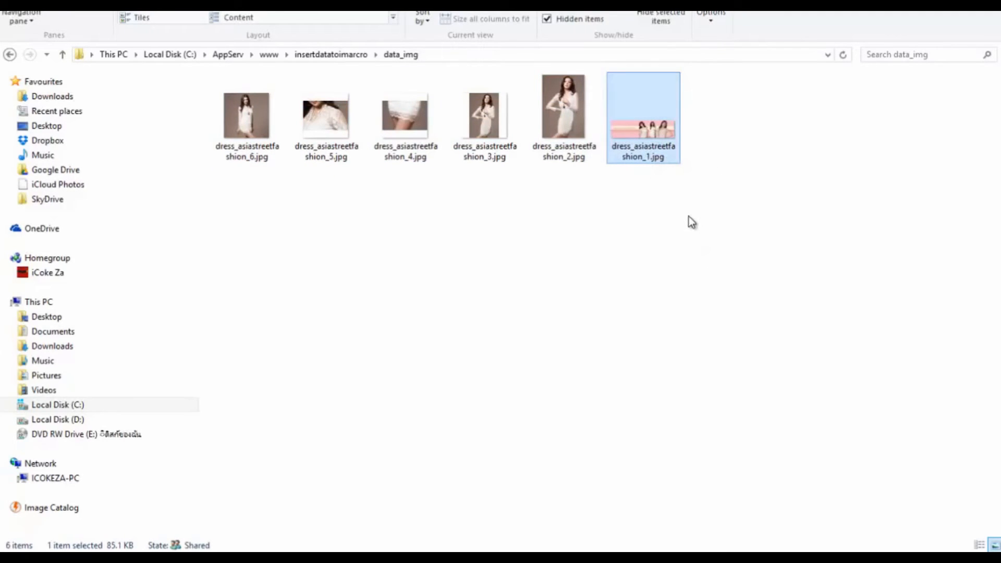
{"action": "mouse_move", "coordinate": [572, 311]}
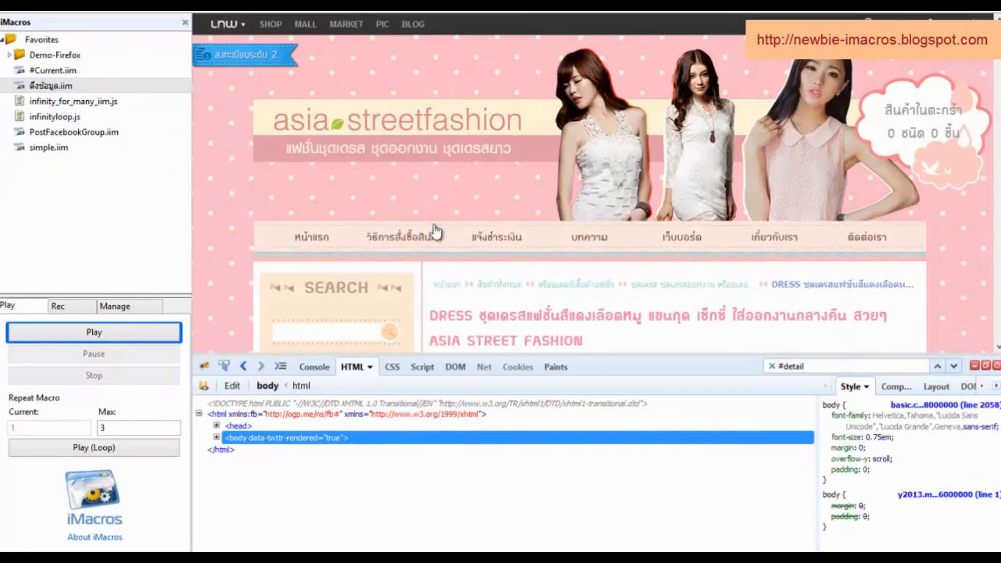
Play the macro on a second product page and view the replaced red-dress images in data_img
{"action": "scroll", "scroll_direction": "down", "scroll_amount": 3}
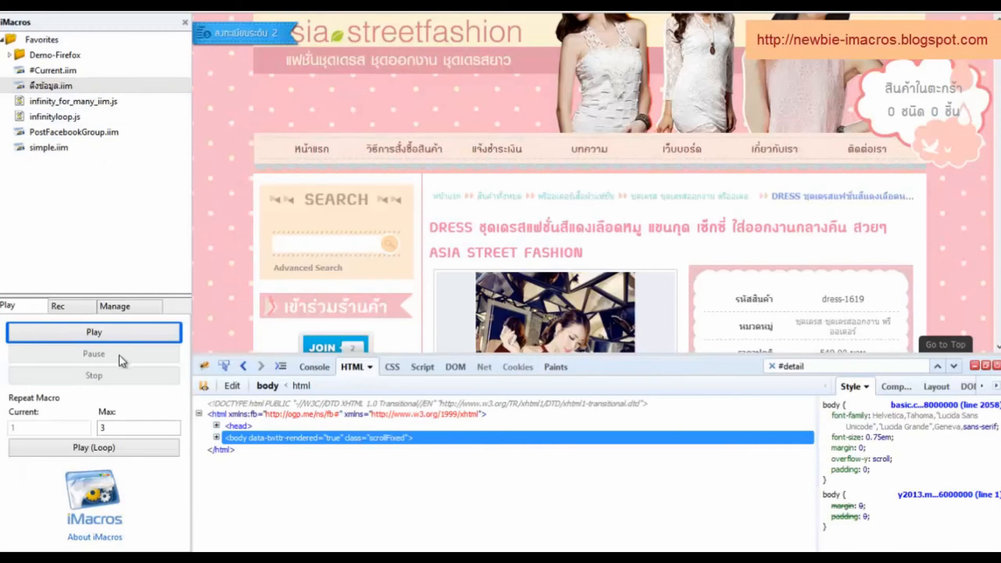
{"action": "scroll", "scroll_direction": "down", "scroll_amount": 3}
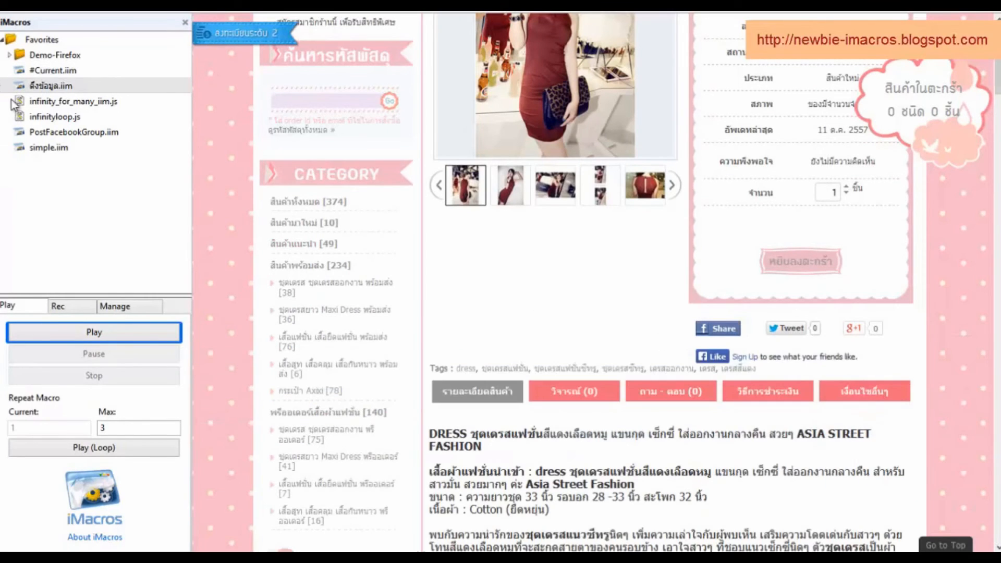
{"action": "left_click", "coordinate": [93, 331]}
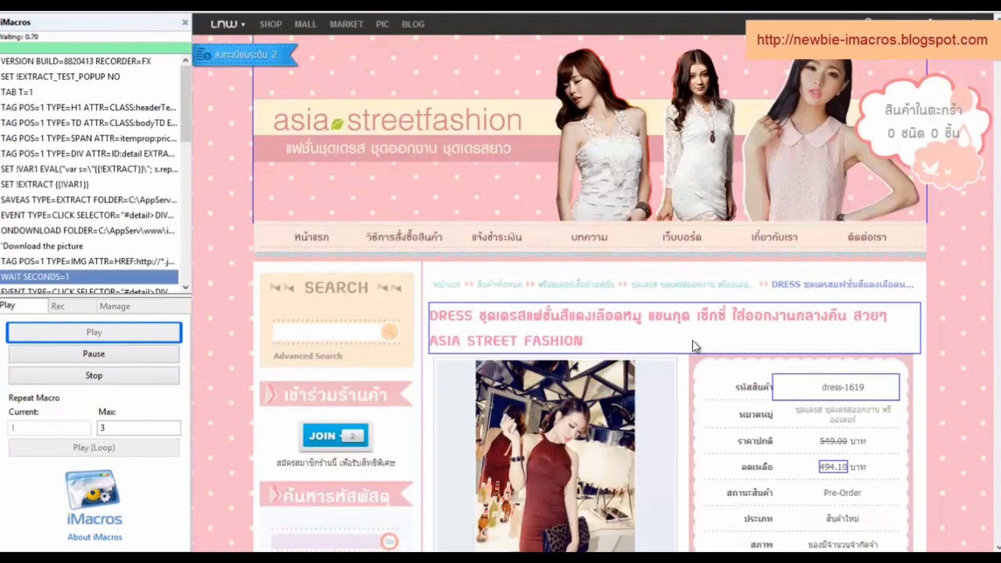
{"action": "scroll", "scroll_direction": "down", "scroll_amount": 3}
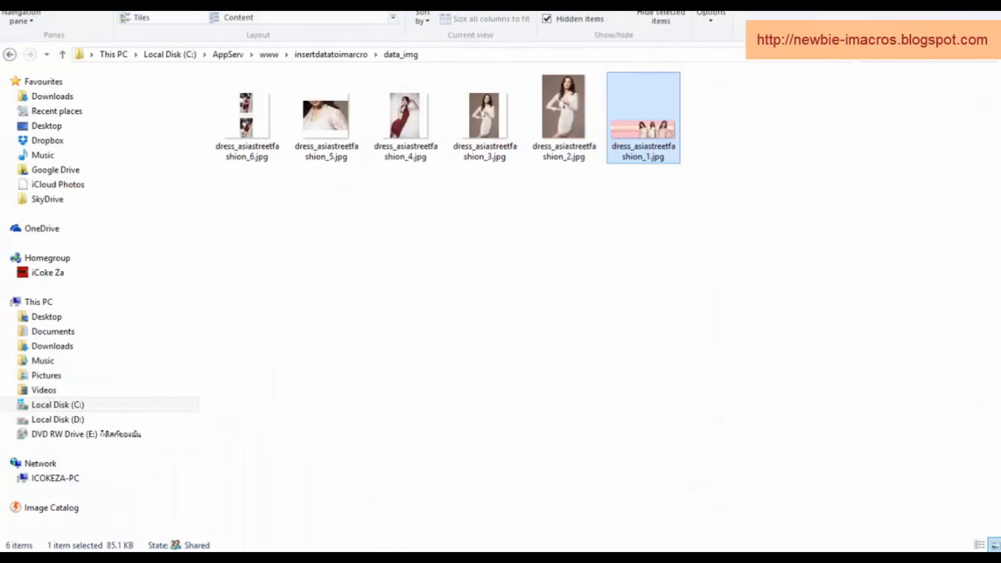
{"action": "left_click", "coordinate": [482, 201]}
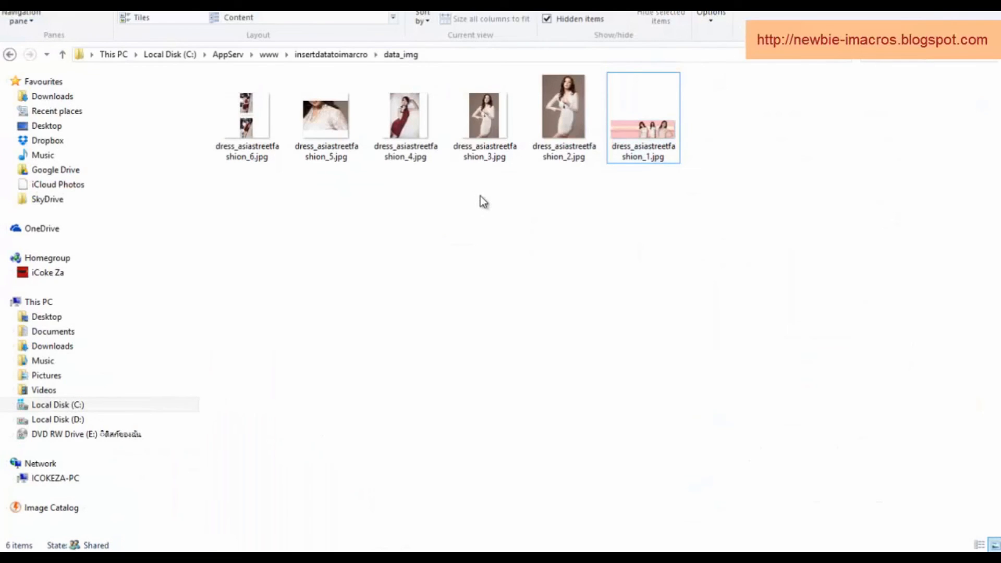
{"action": "left_click", "coordinate": [246, 115]}
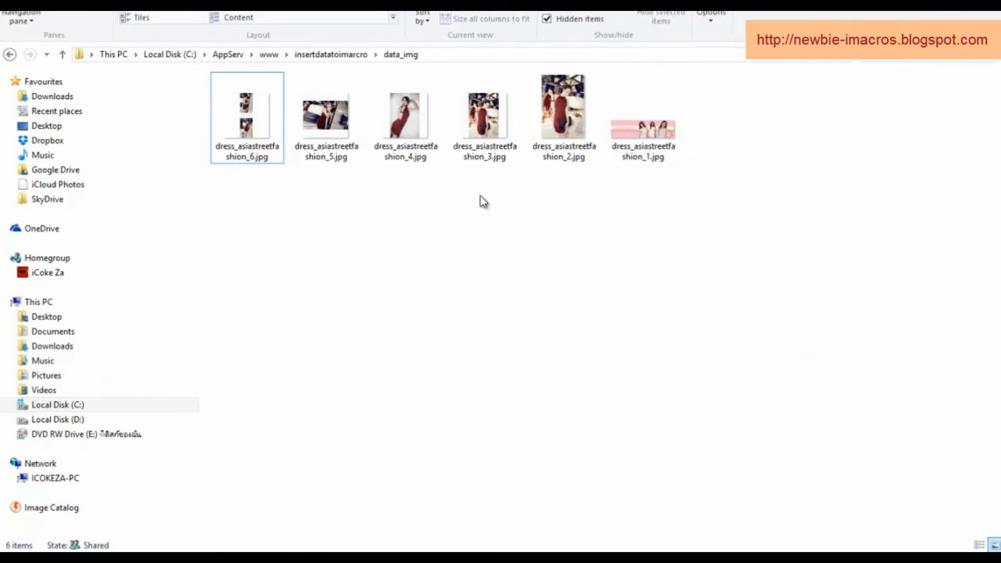